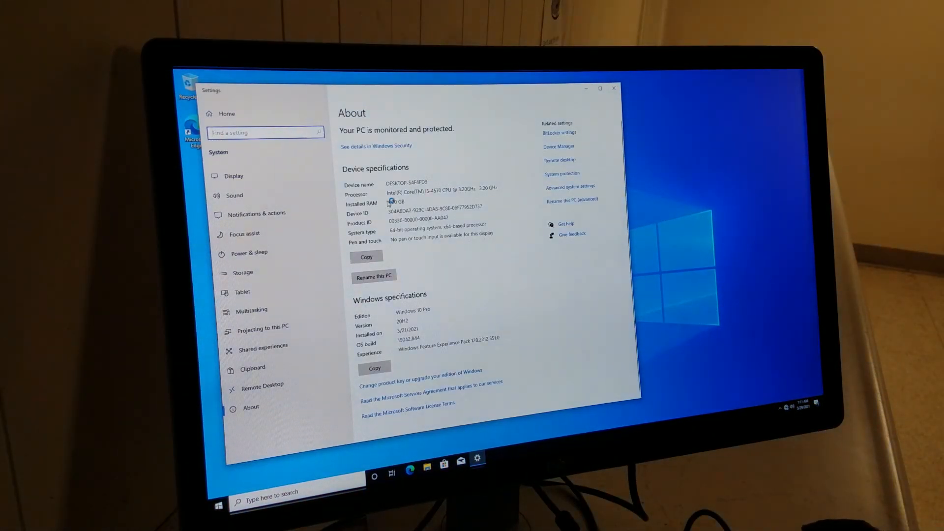
Highlight the Installed RAM value of 4.00 GB under Device specifications.
double_click(395, 200)
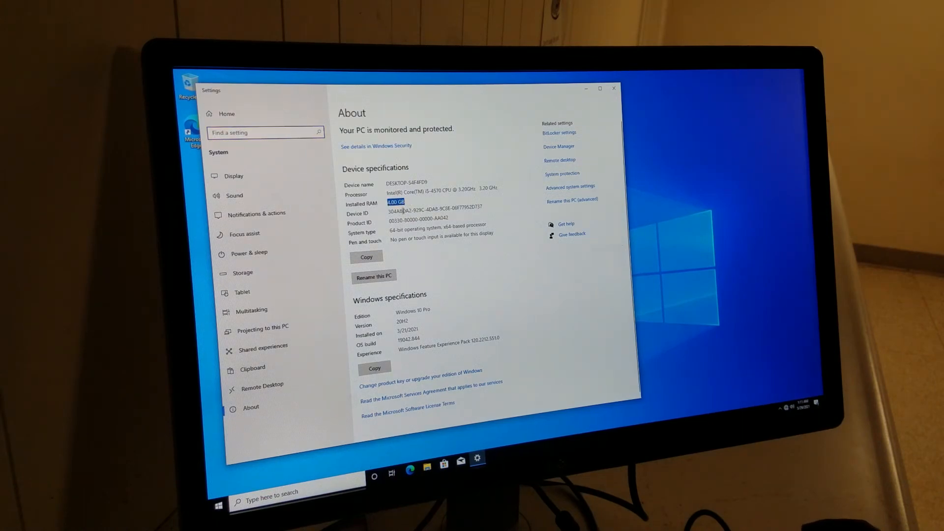